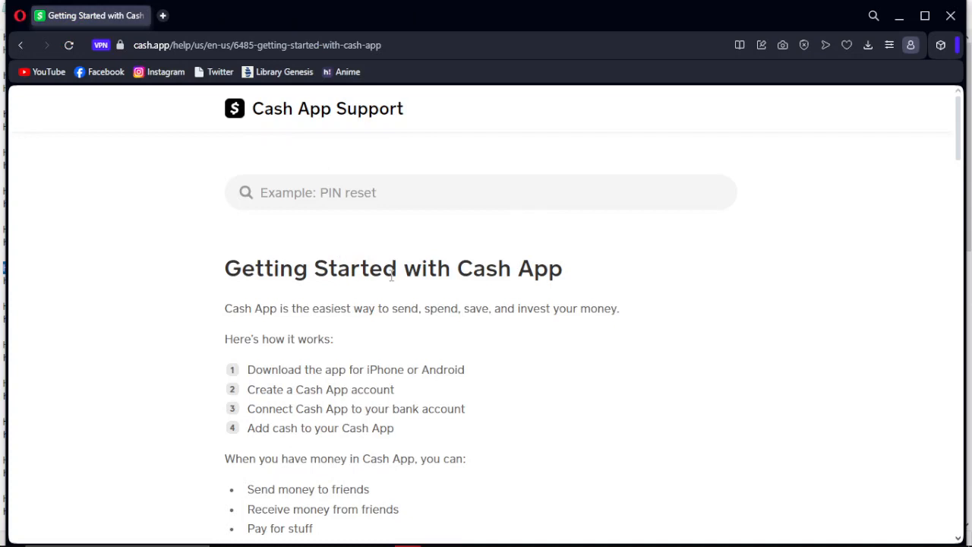
mouse_move(201, 303)
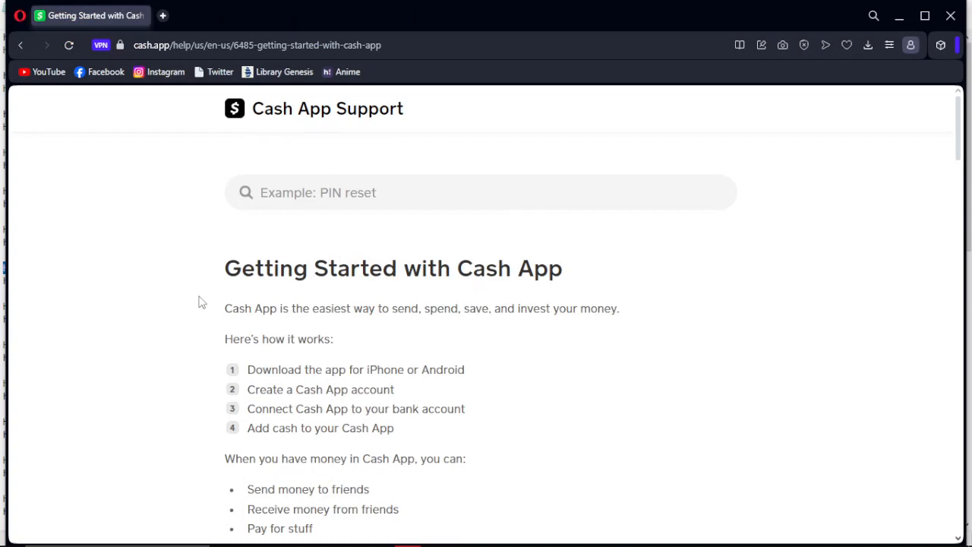
mouse_move(57, 242)
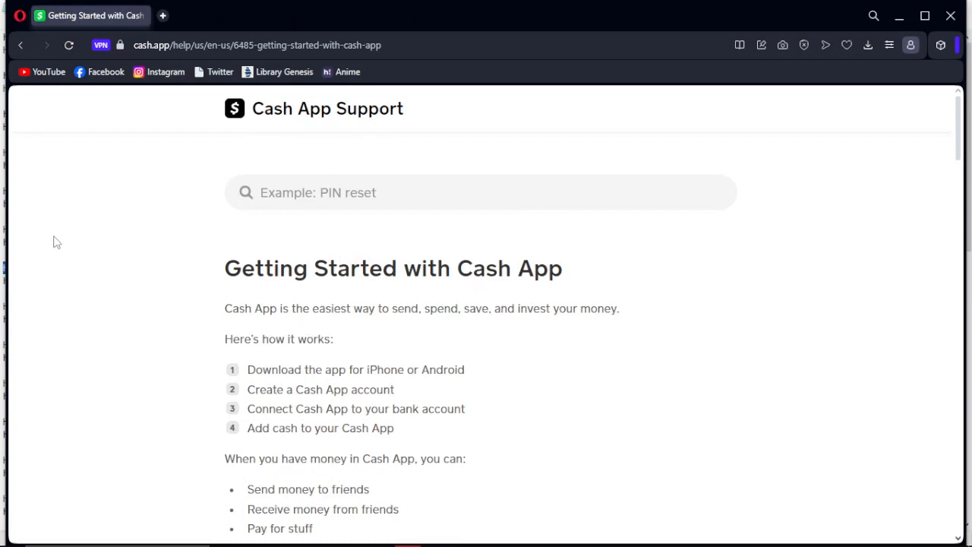
mouse_move(106, 262)
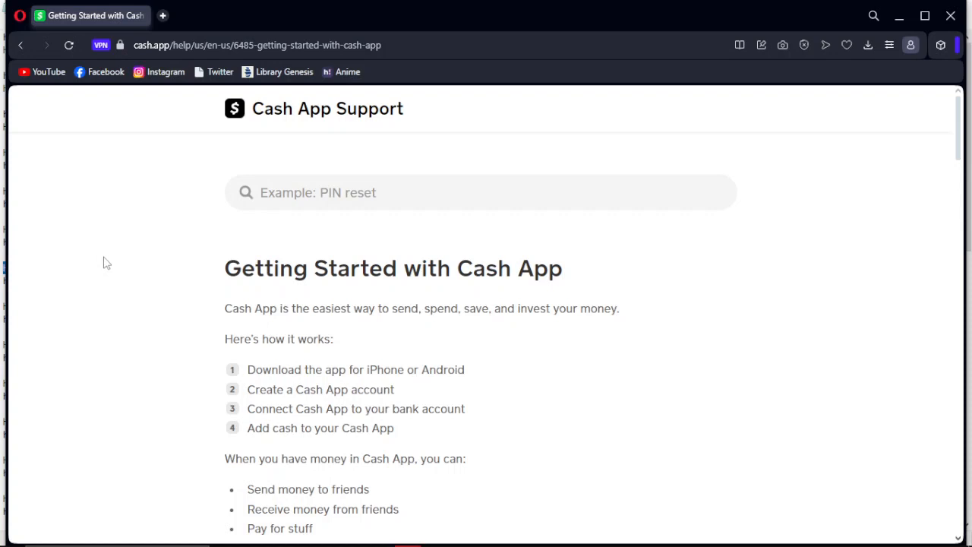
mouse_move(346, 385)
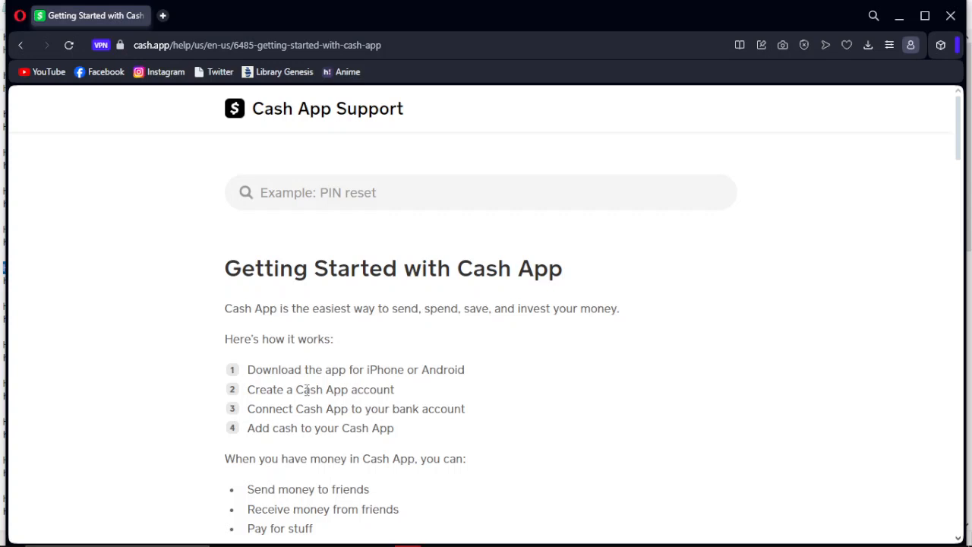
mouse_move(340, 424)
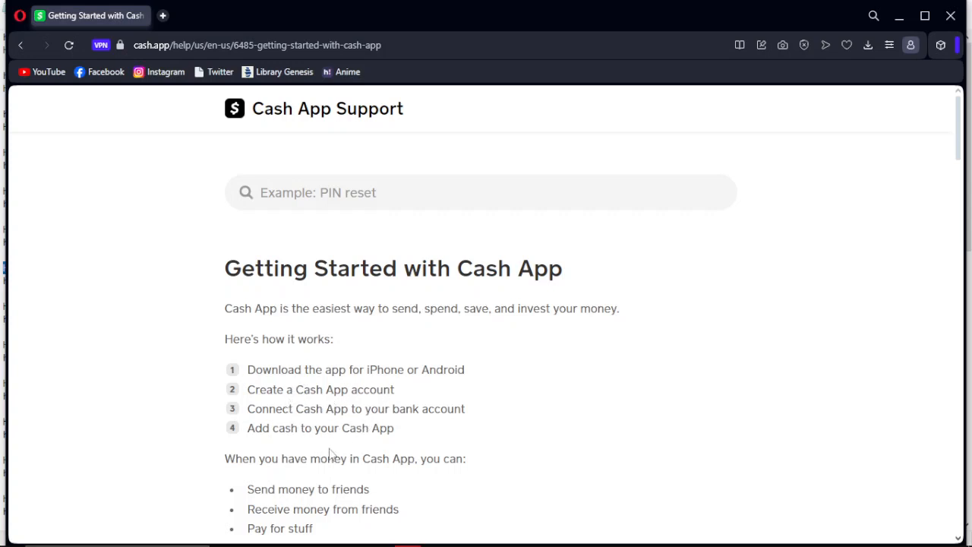
Scroll the Getting Started article down to the Create an Account steps and screenshots.
scroll("down", 3)
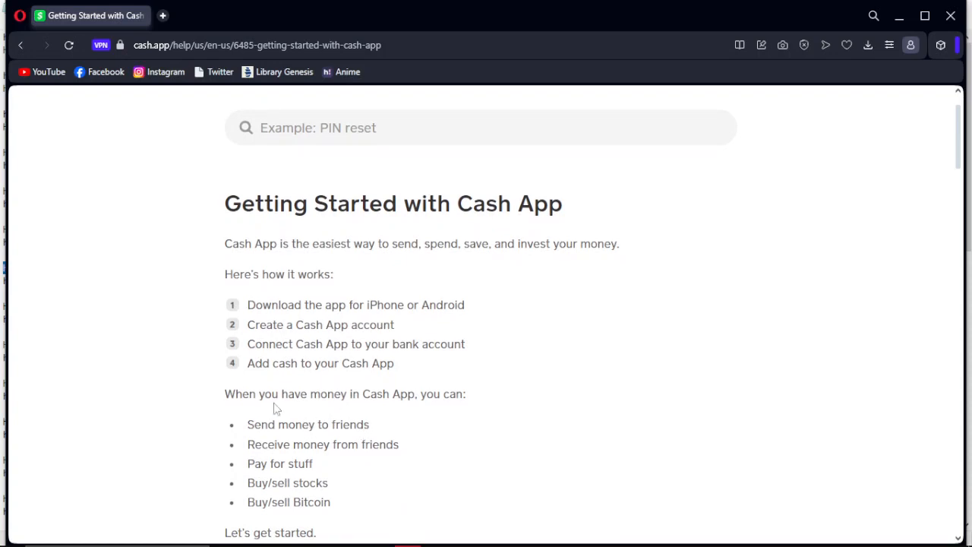
mouse_move(257, 428)
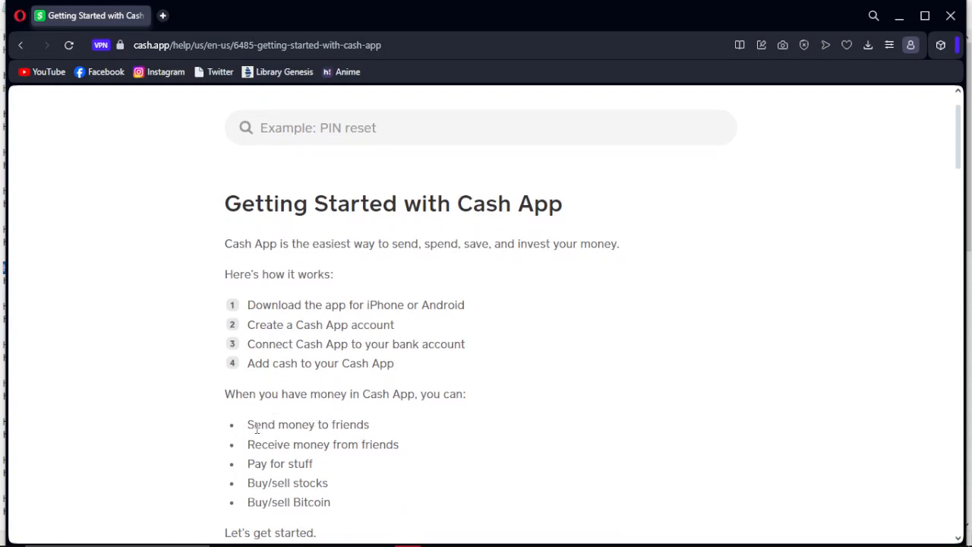
mouse_move(341, 445)
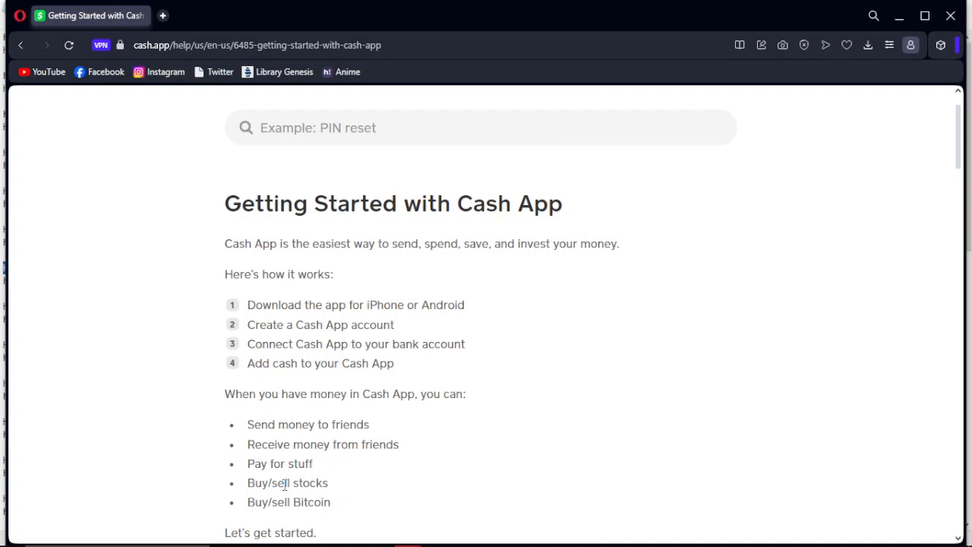
scroll("down", 3)
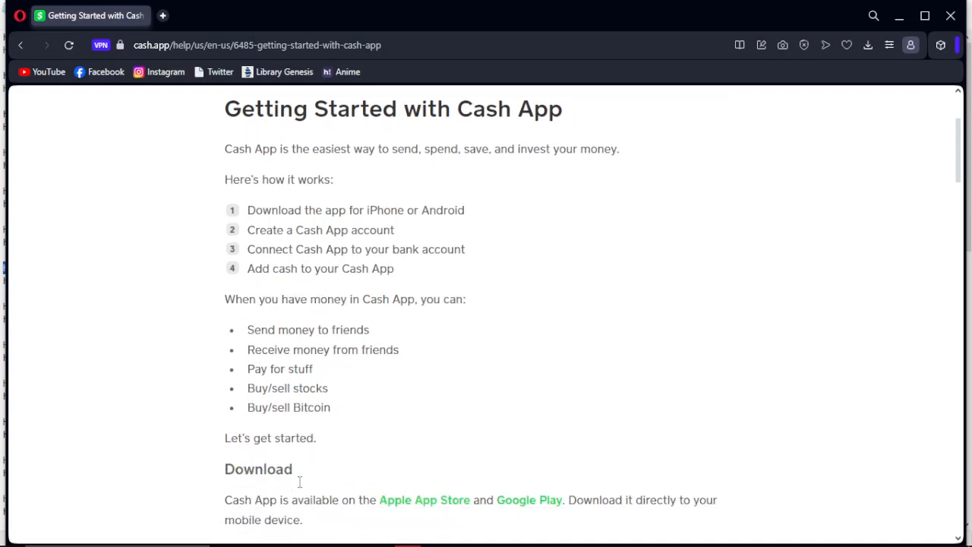
scroll("down", 3)
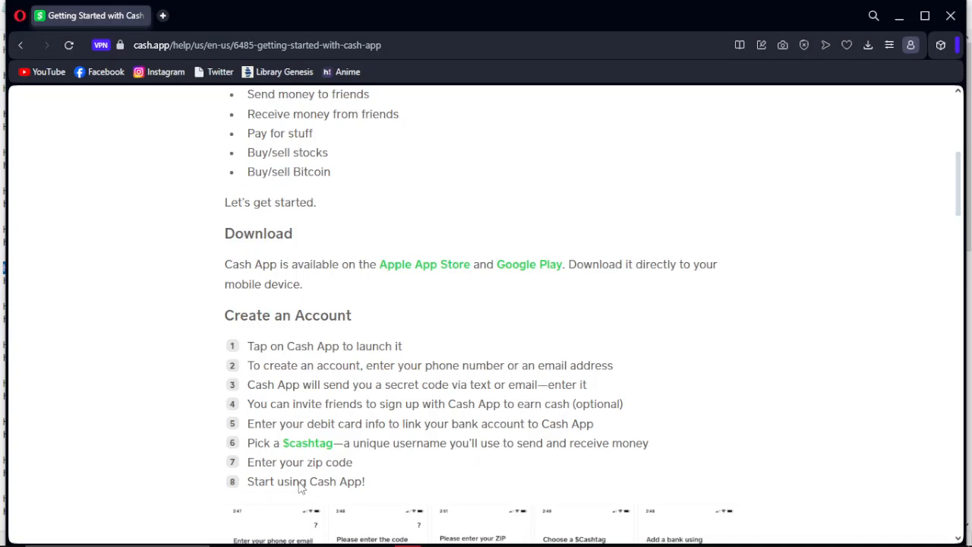
scroll("down", 3)
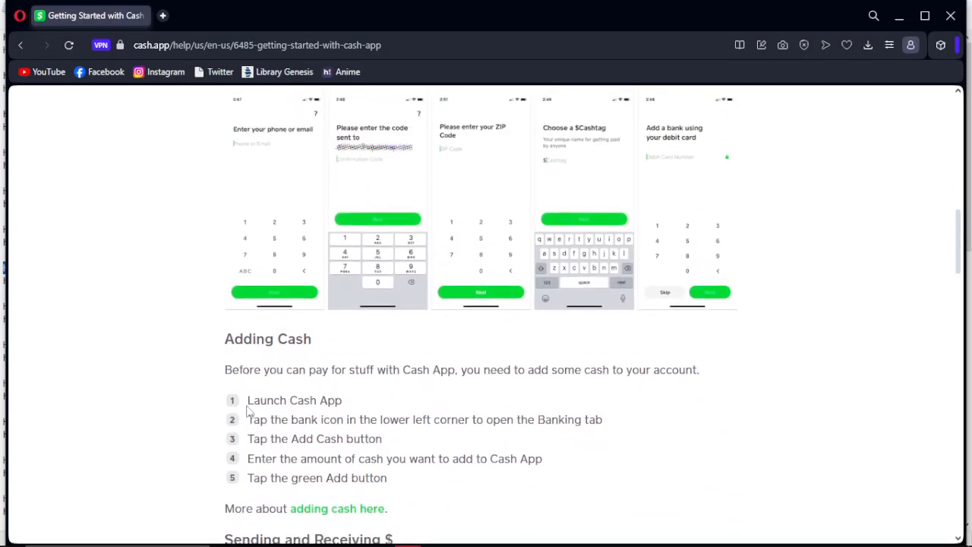
mouse_move(327, 412)
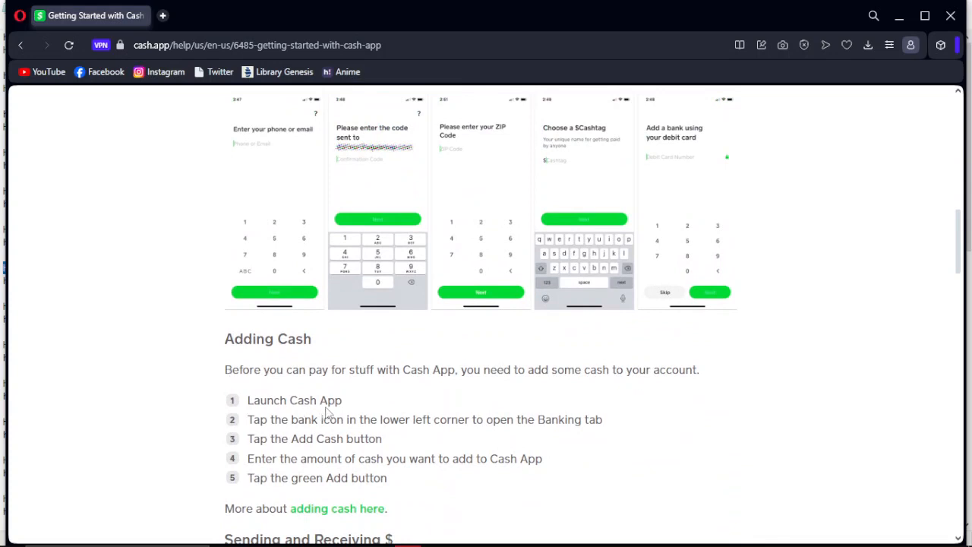
mouse_move(336, 388)
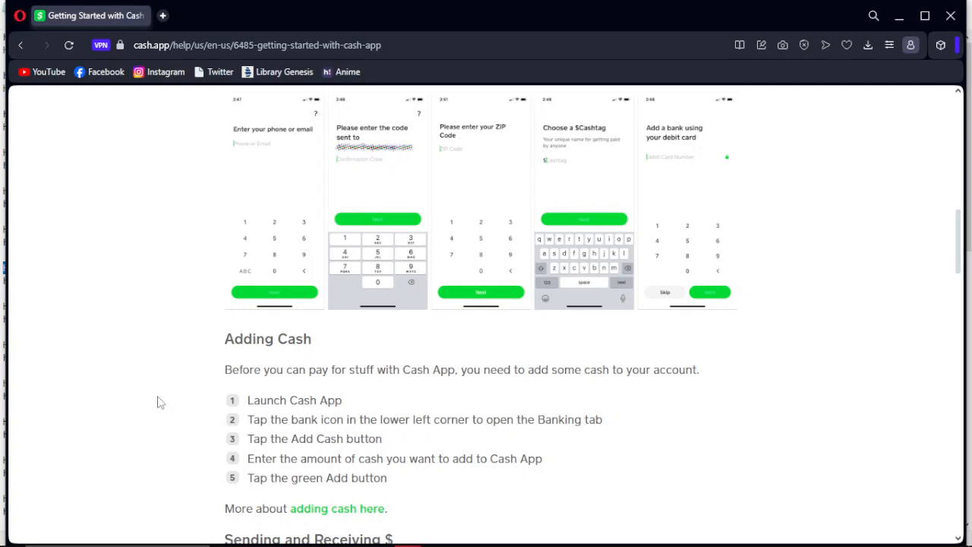
mouse_move(178, 406)
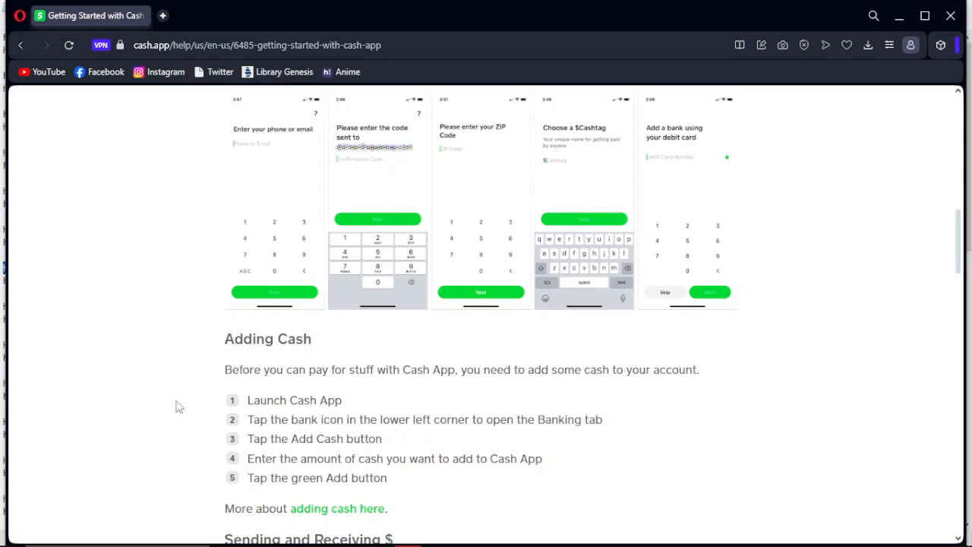
mouse_move(183, 405)
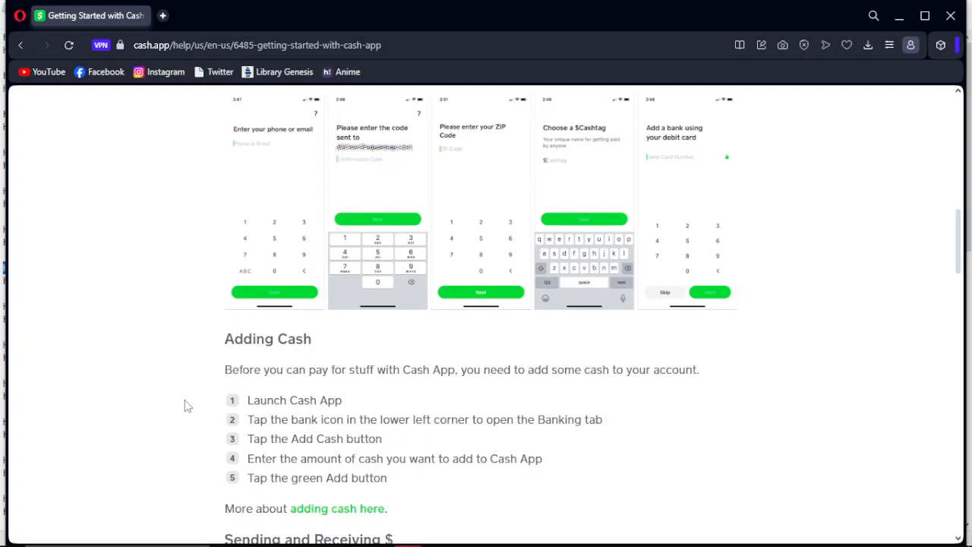
mouse_move(237, 455)
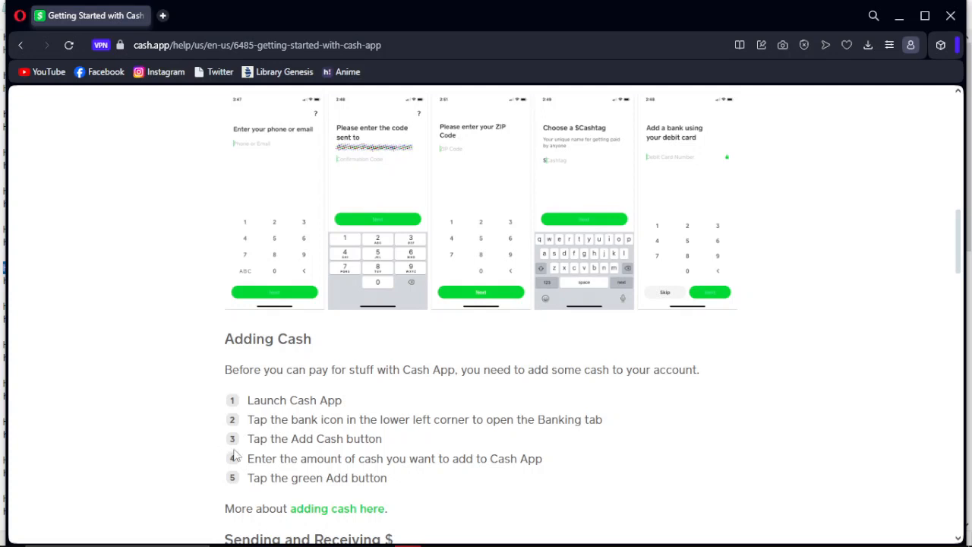
mouse_move(373, 493)
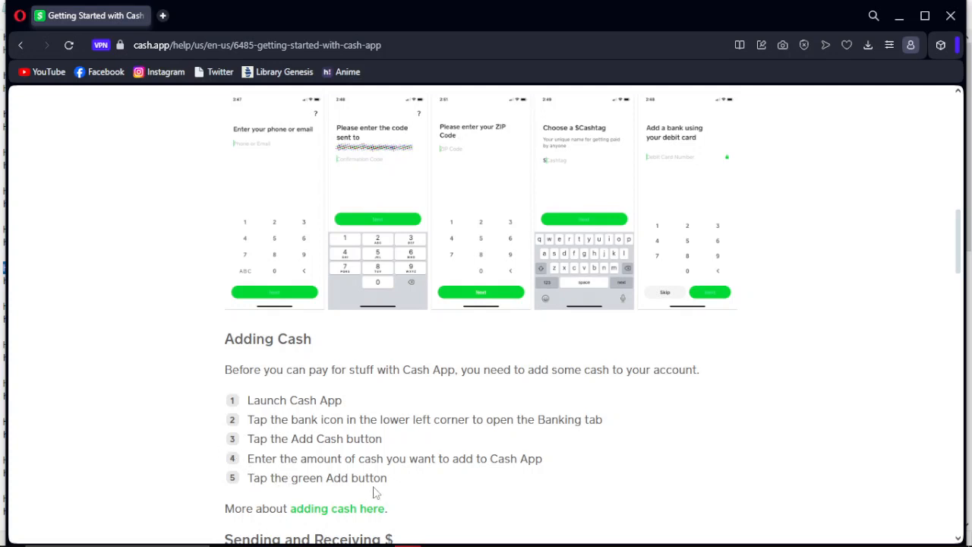
Scroll past the five Adding Cash steps to the 'adding cash here' link.
scroll("down", 3)
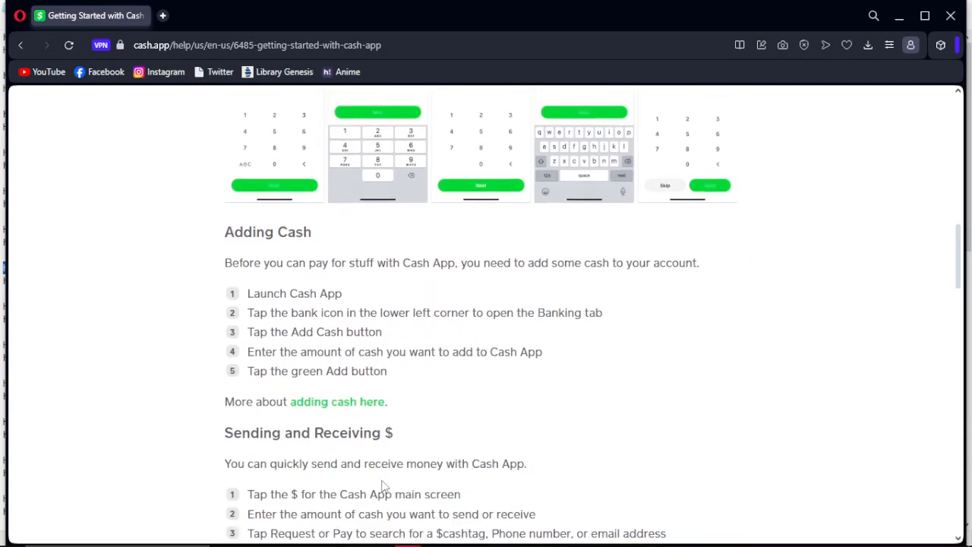
scroll("down", 3)
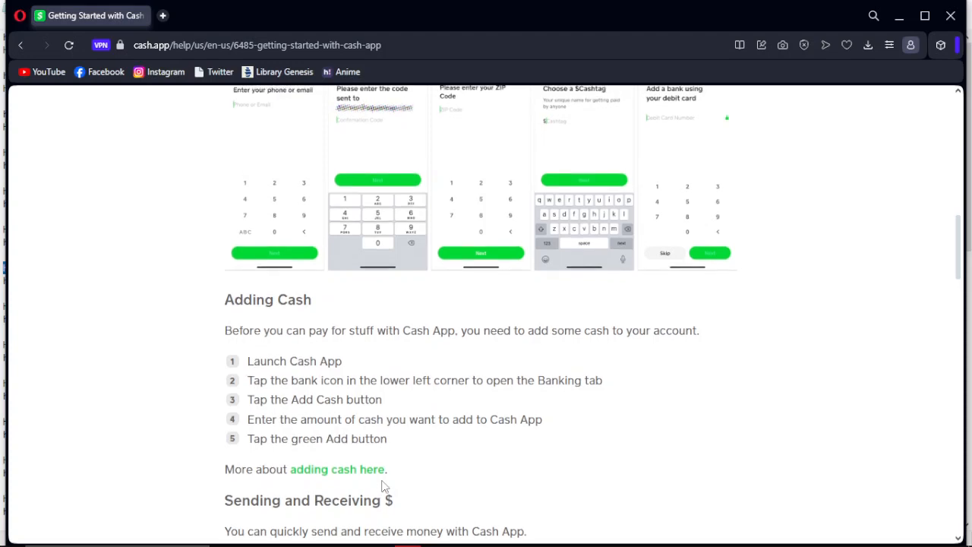
mouse_move(367, 362)
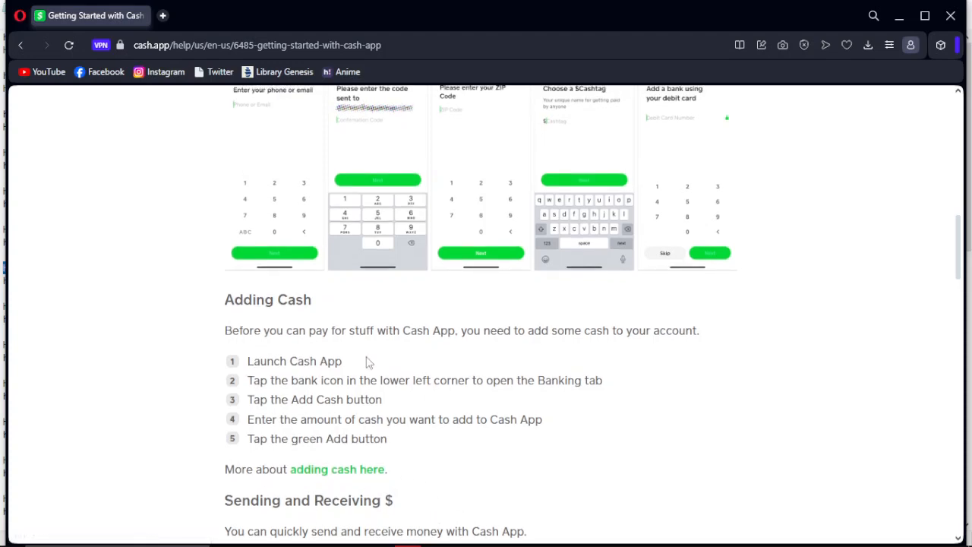
mouse_move(223, 439)
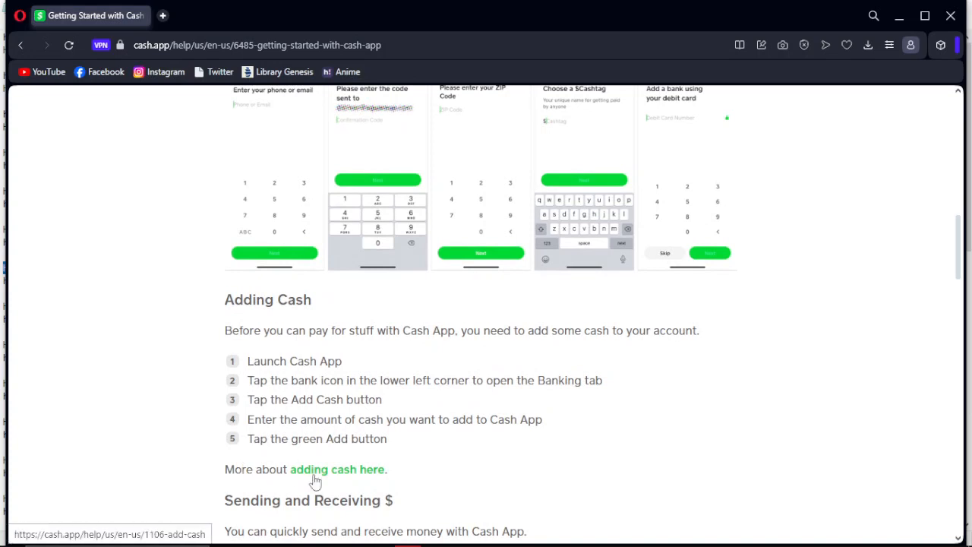
Follow the green 'adding cash here' link to the five-step Add Cash article.
left_click(338, 469)
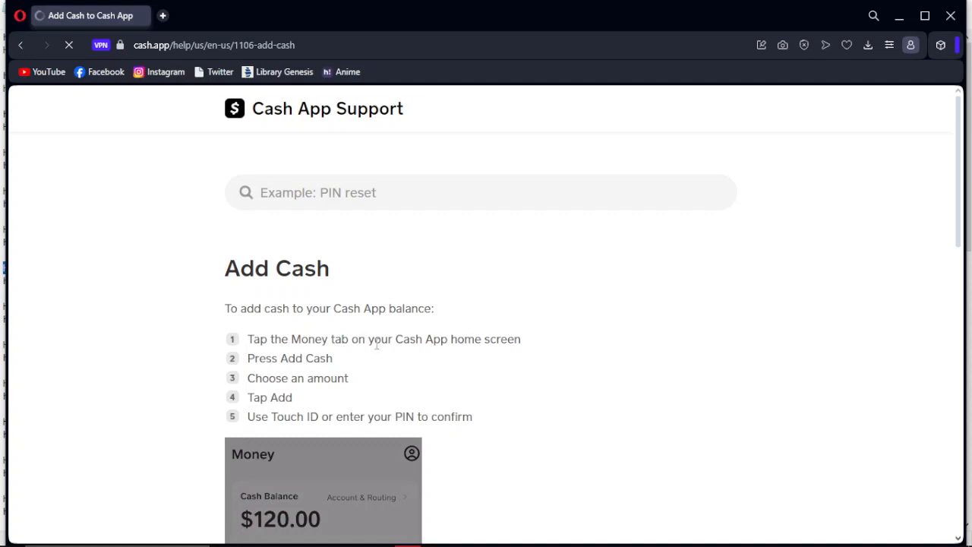
mouse_move(506, 320)
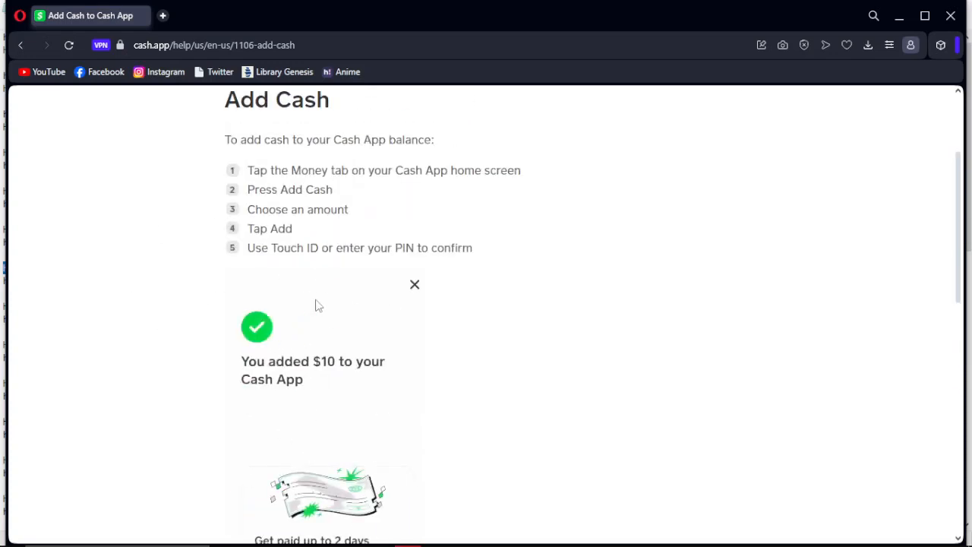
scroll("down", 3)
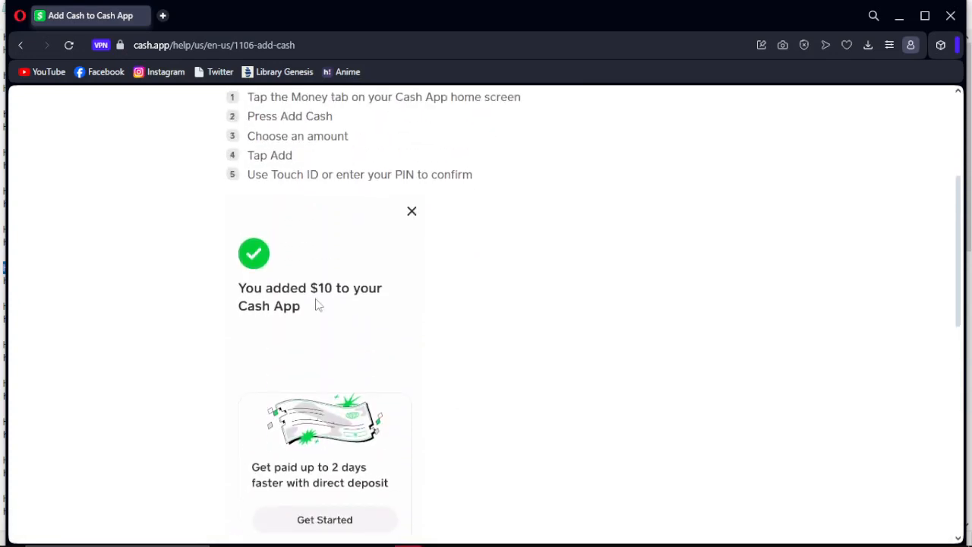
left_click(412, 211)
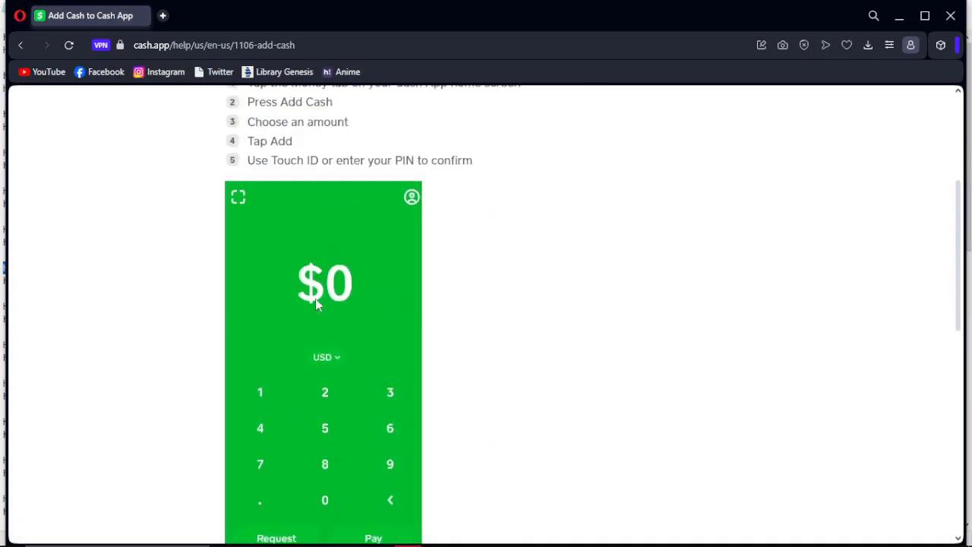
scroll("down", 3)
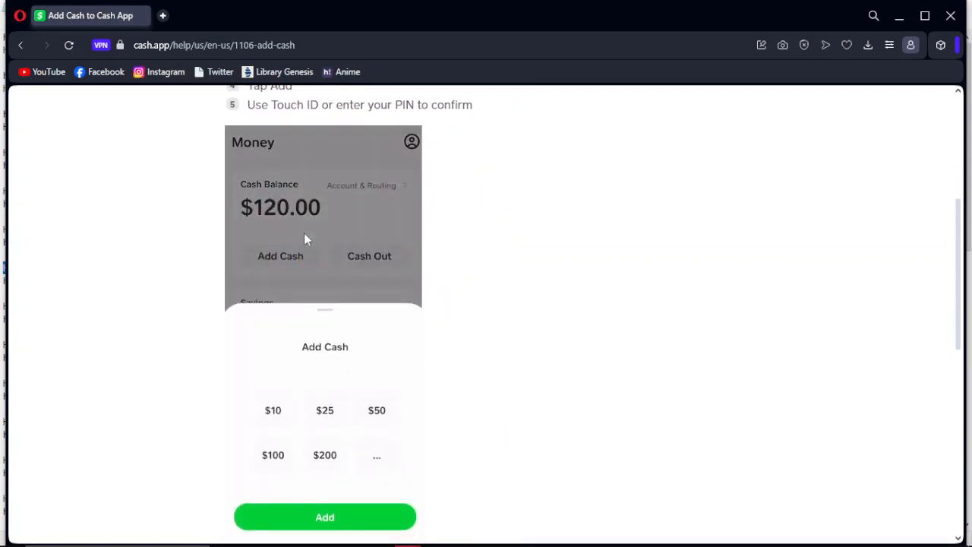
left_click(273, 410)
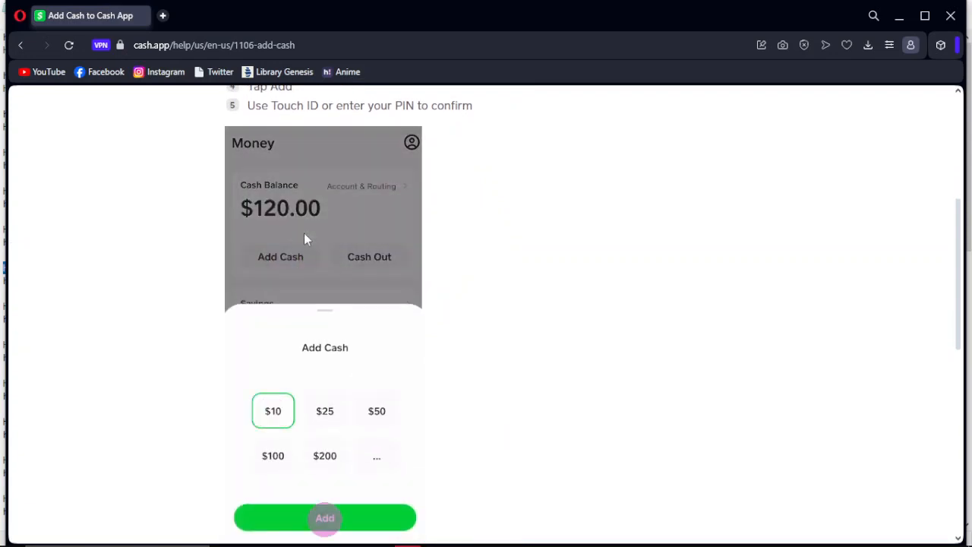
left_click(324, 517)
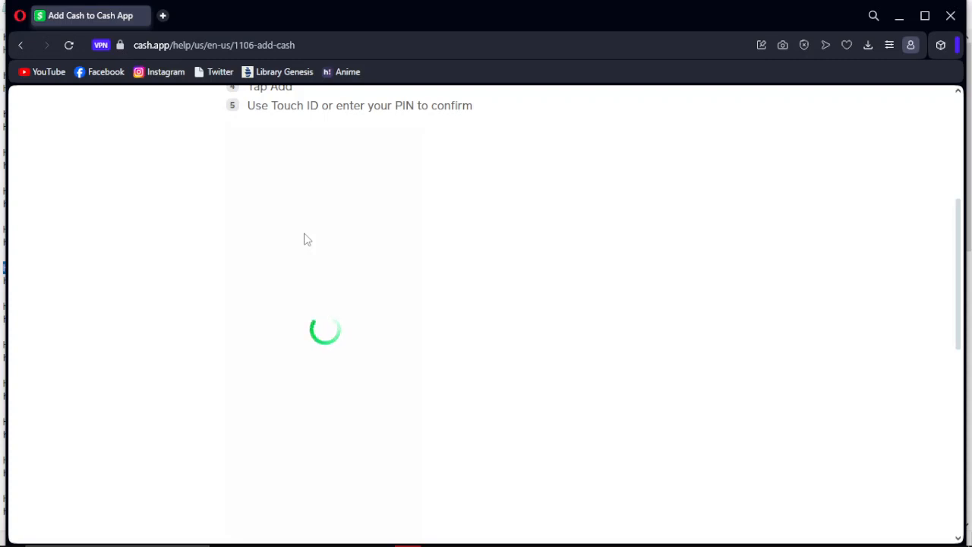